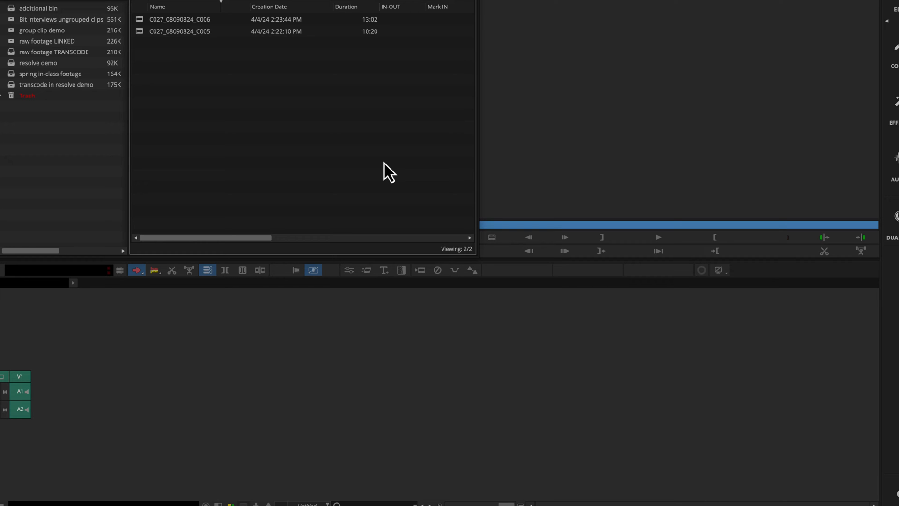
mouse_move(292, 120)
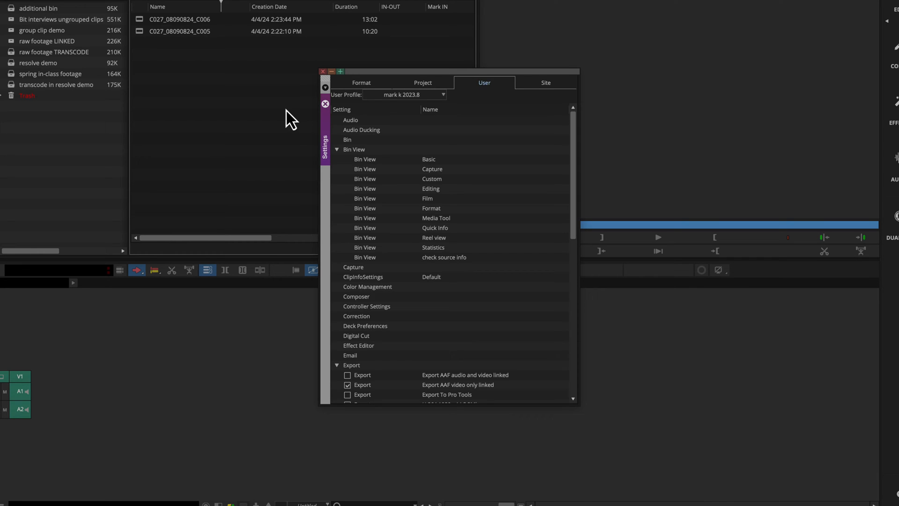
left_click(361, 82)
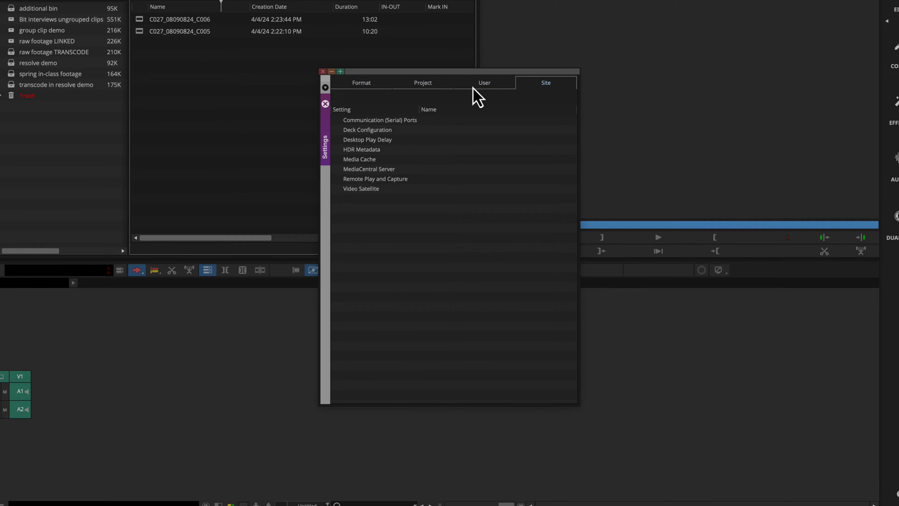
left_click(485, 82)
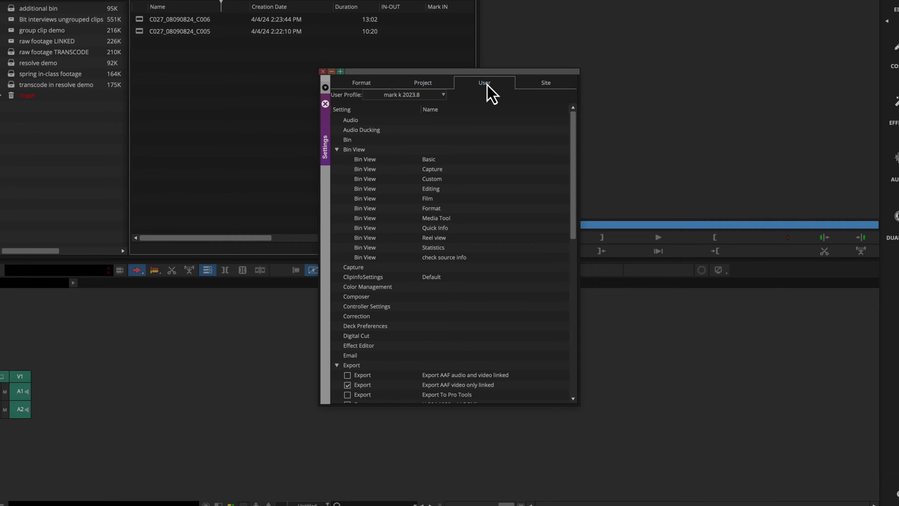
mouse_move(364, 109)
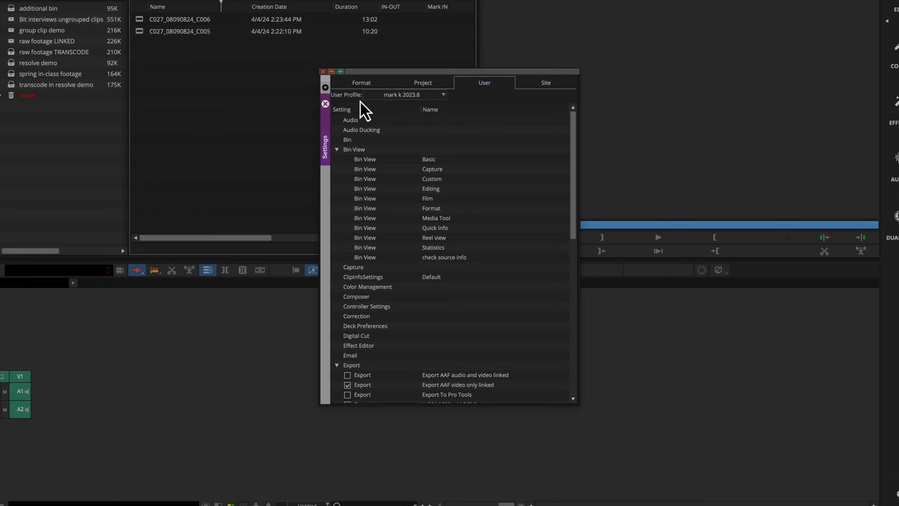
mouse_move(447, 107)
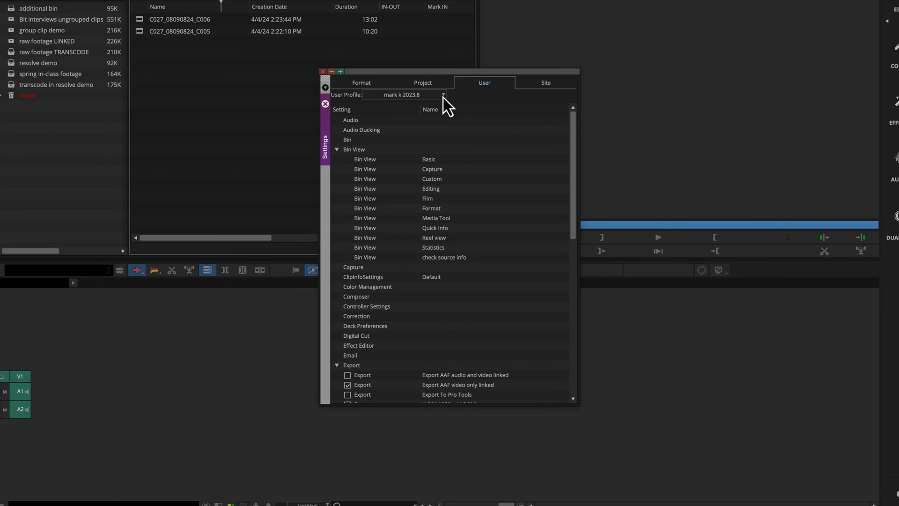
Step: Browse the User Profile dropdown, switching to mkerins and back to mark k 2023.8
left_click(442, 95)
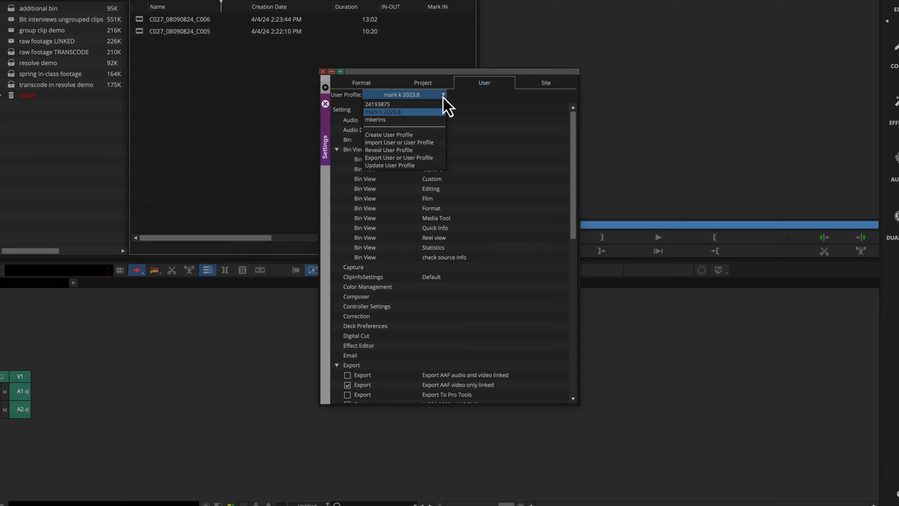
mouse_move(427, 123)
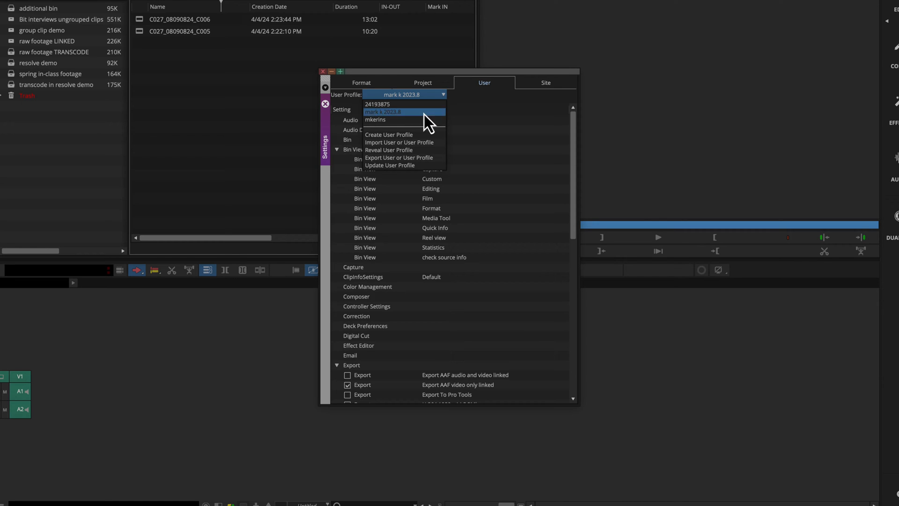
left_click(374, 120)
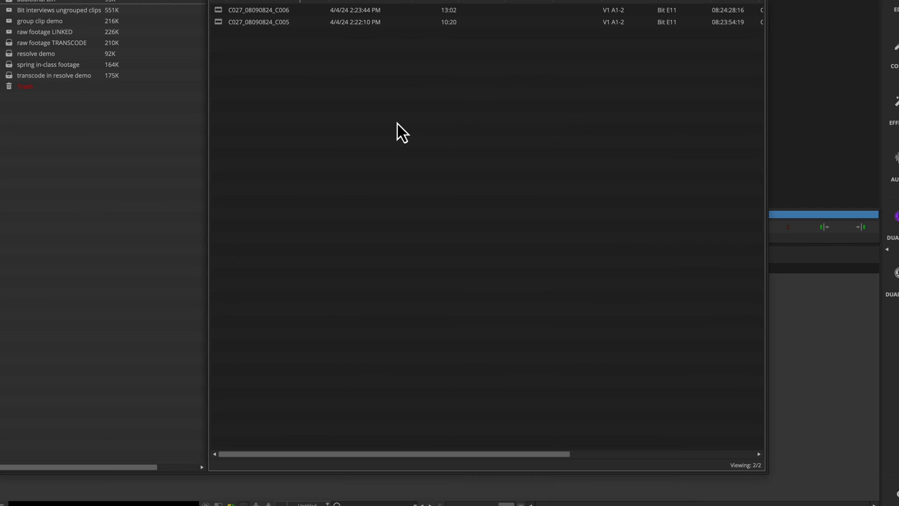
mouse_move(503, 184)
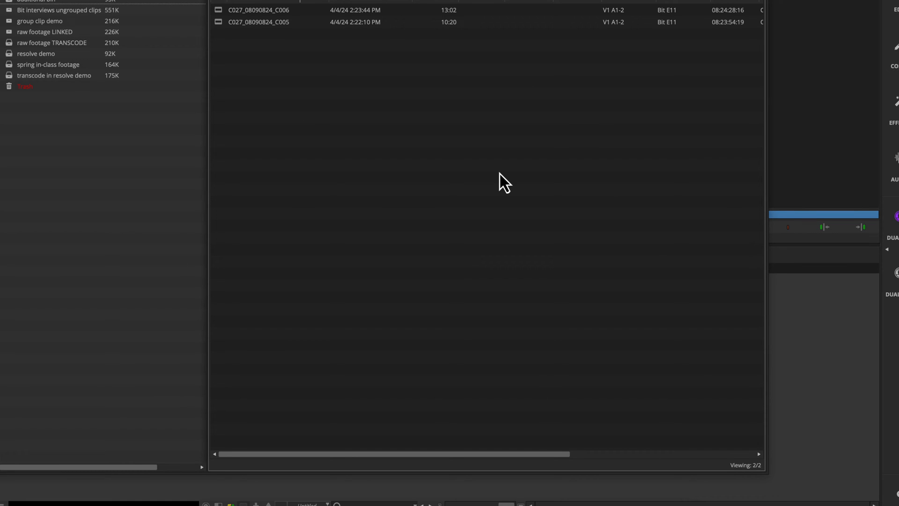
left_click(456, 100)
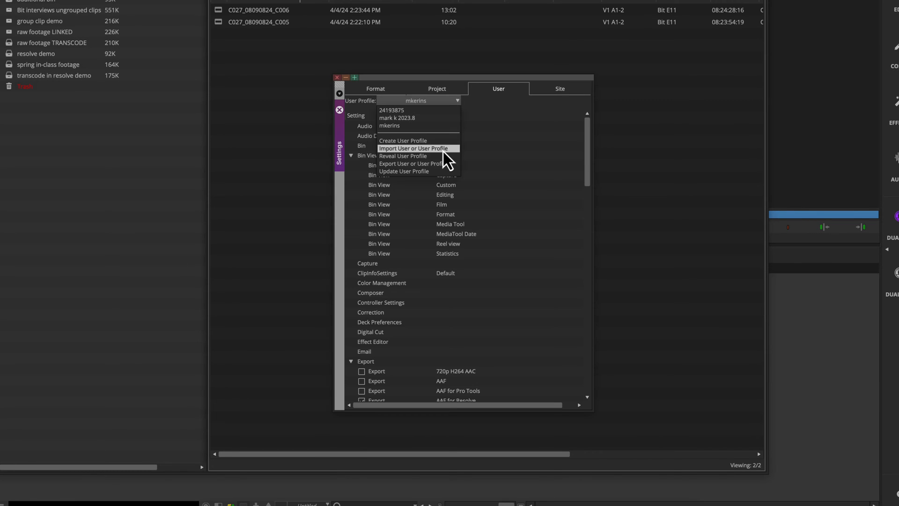
left_click(396, 117)
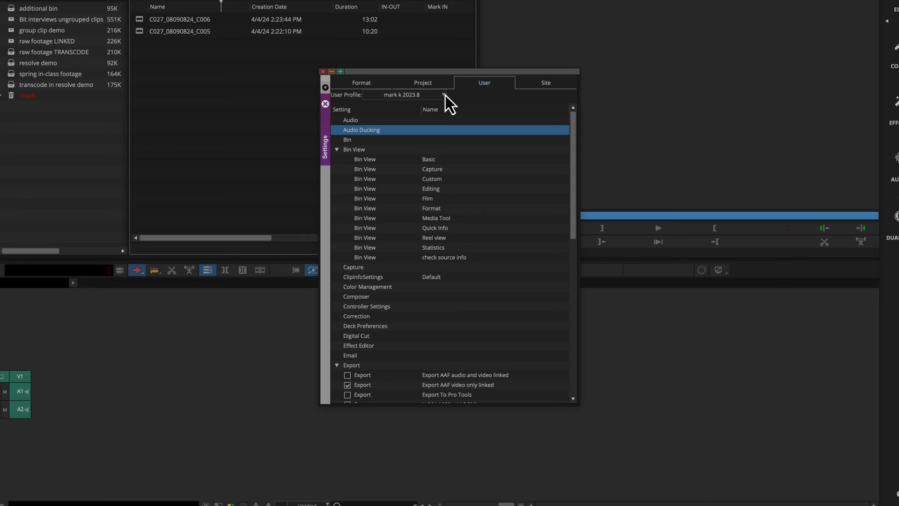
left_click(442, 94)
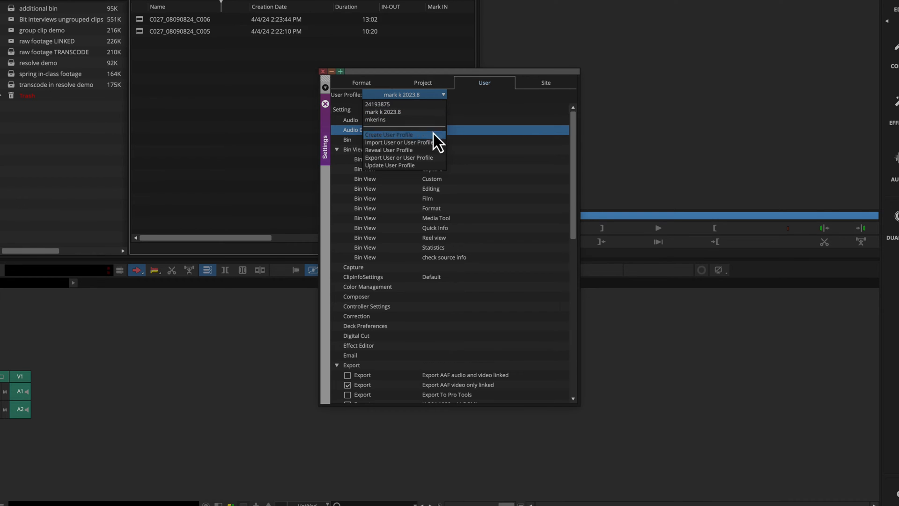
Step: Start exporting the current profile and set its type to Standard (local)
left_click(398, 157)
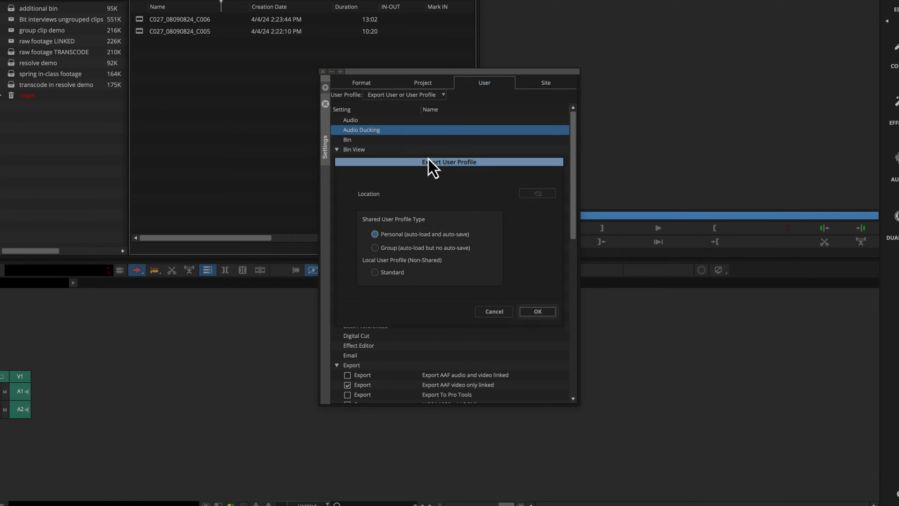
mouse_move(373, 201)
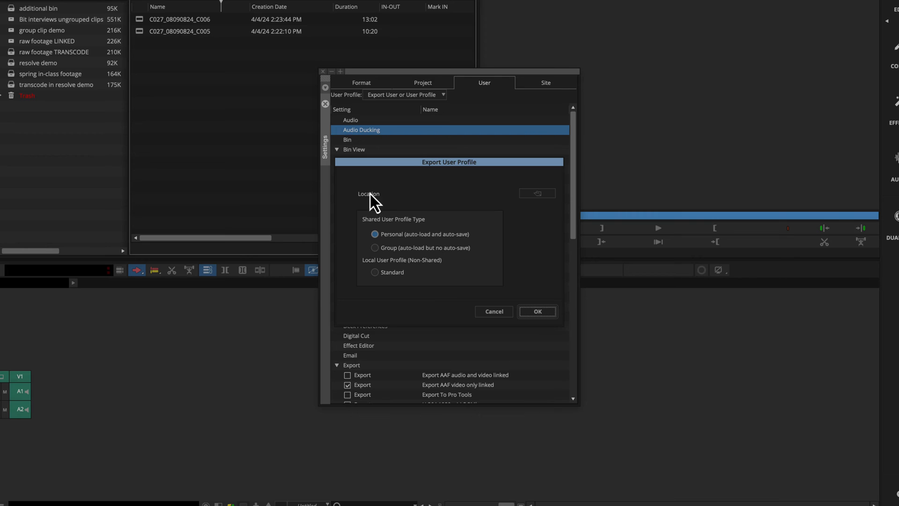
mouse_move(454, 266)
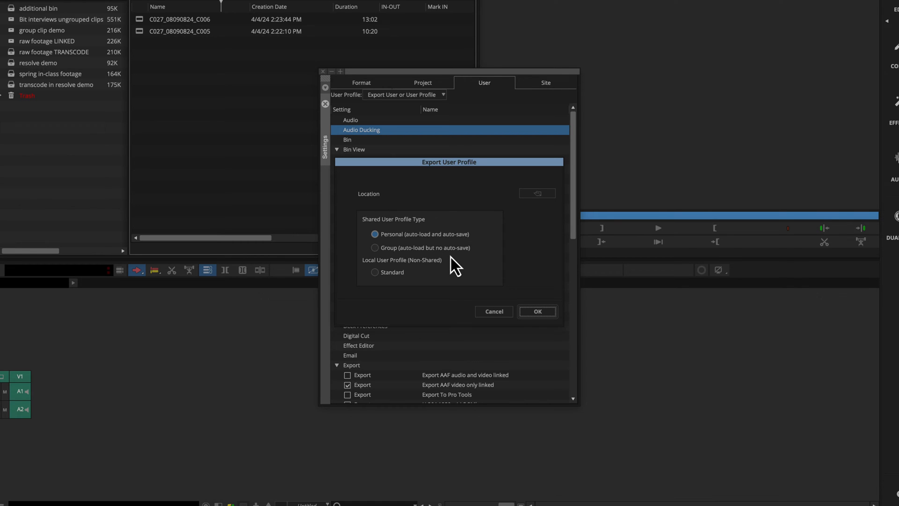
mouse_move(431, 222)
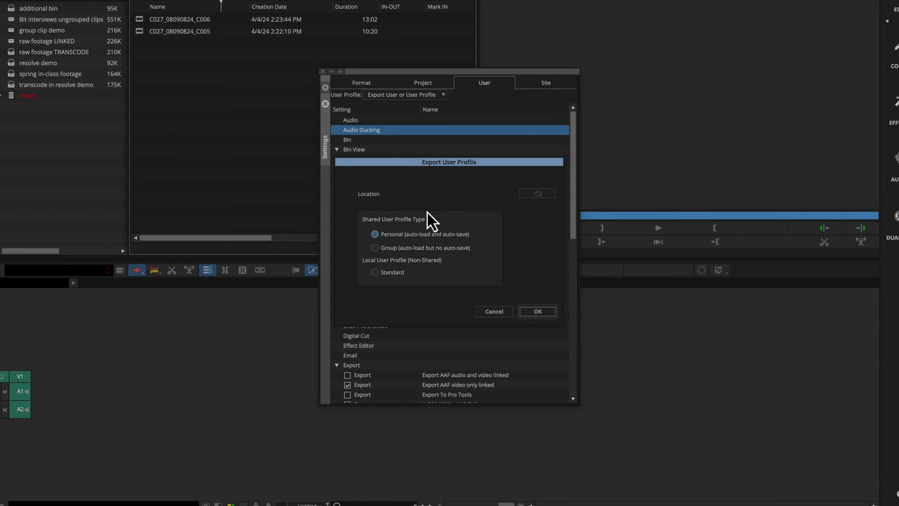
mouse_move(455, 188)
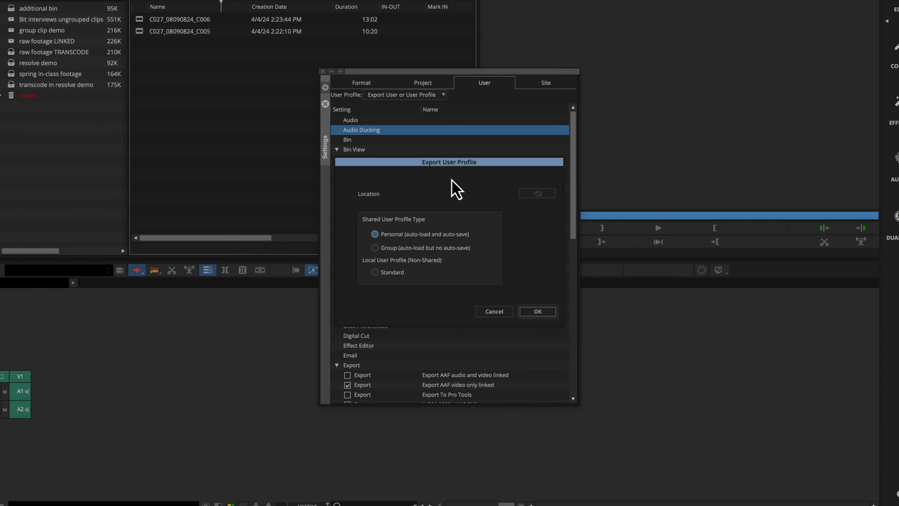
mouse_move(472, 226)
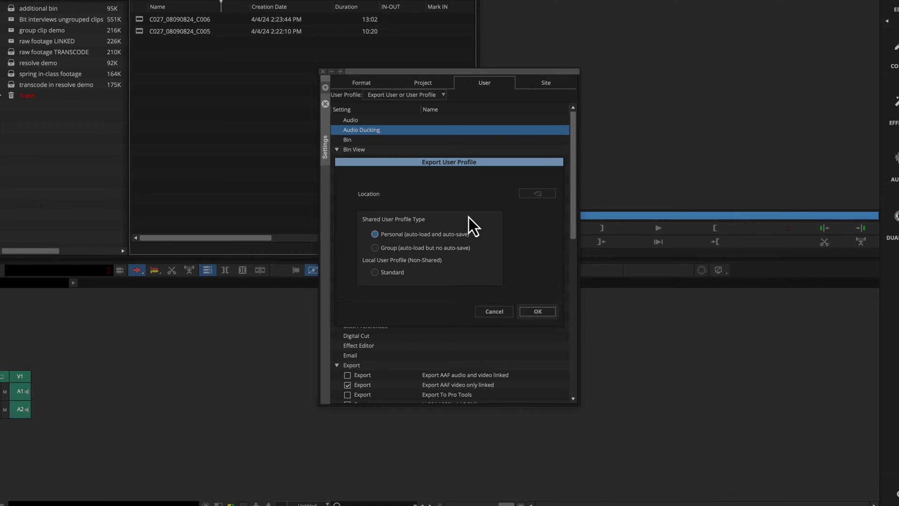
mouse_move(344, 264)
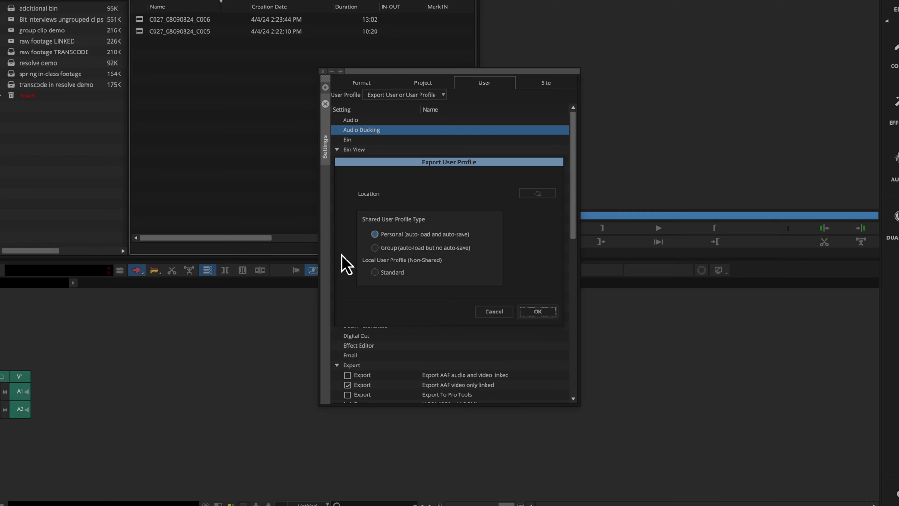
mouse_move(394, 273)
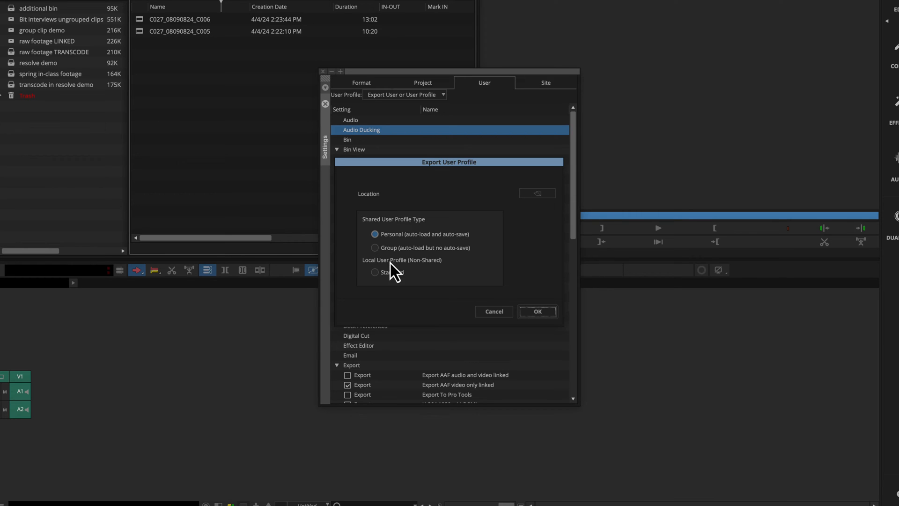
mouse_move(472, 248)
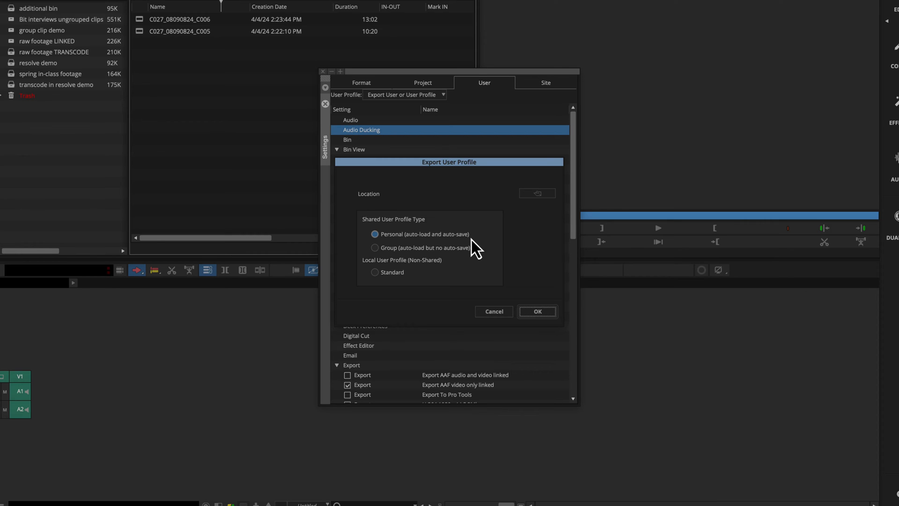
mouse_move(421, 260)
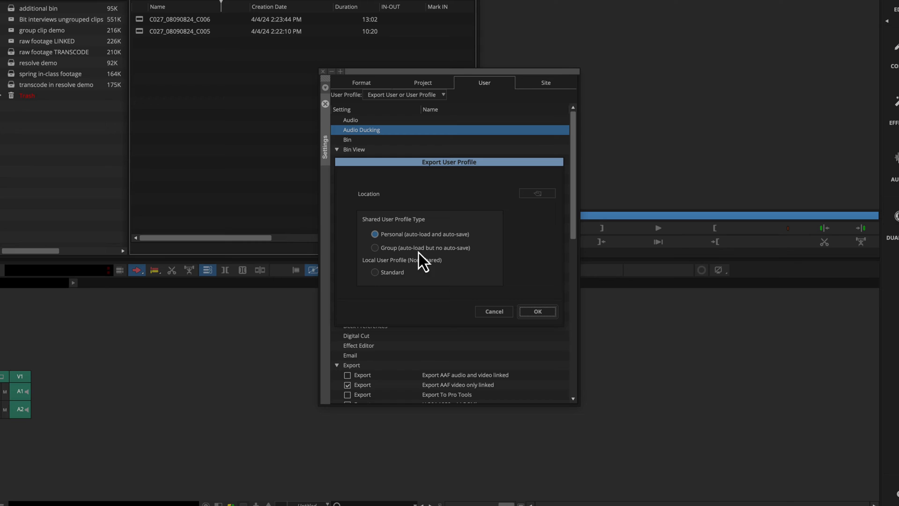
mouse_move(379, 286)
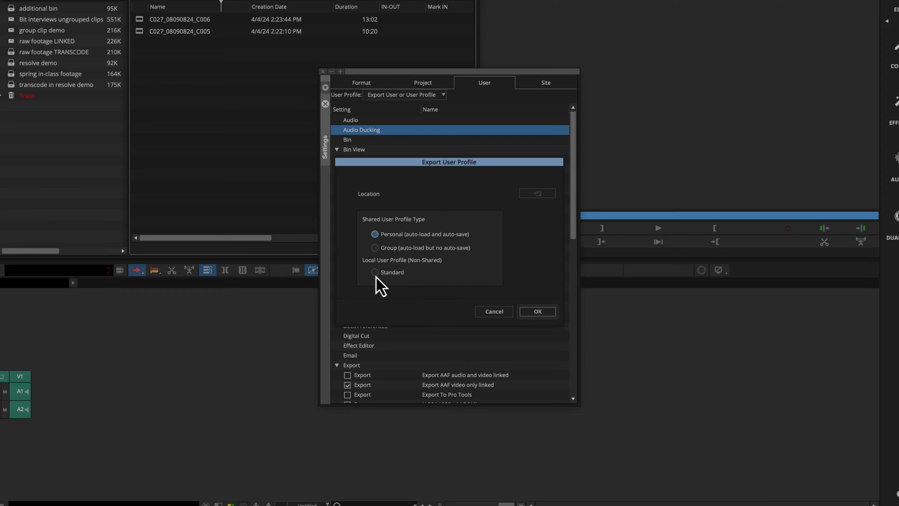
left_click(375, 272)
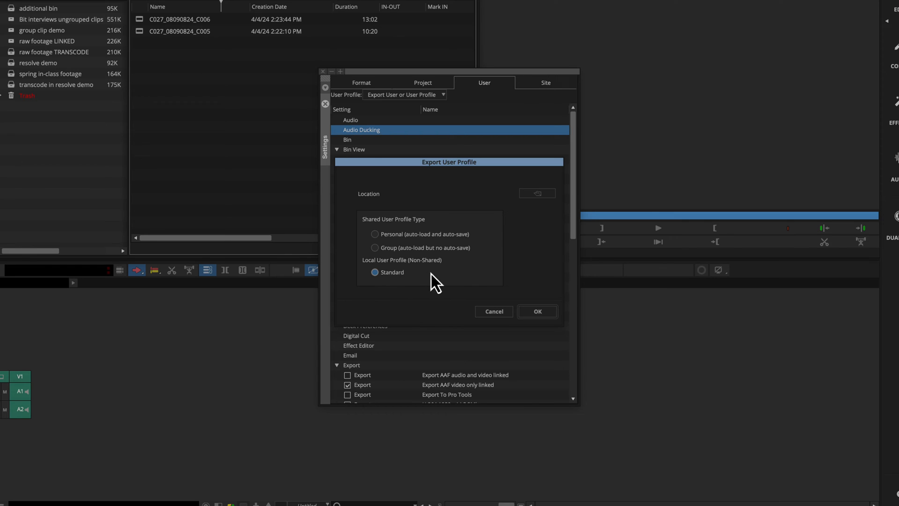
mouse_move(387, 286)
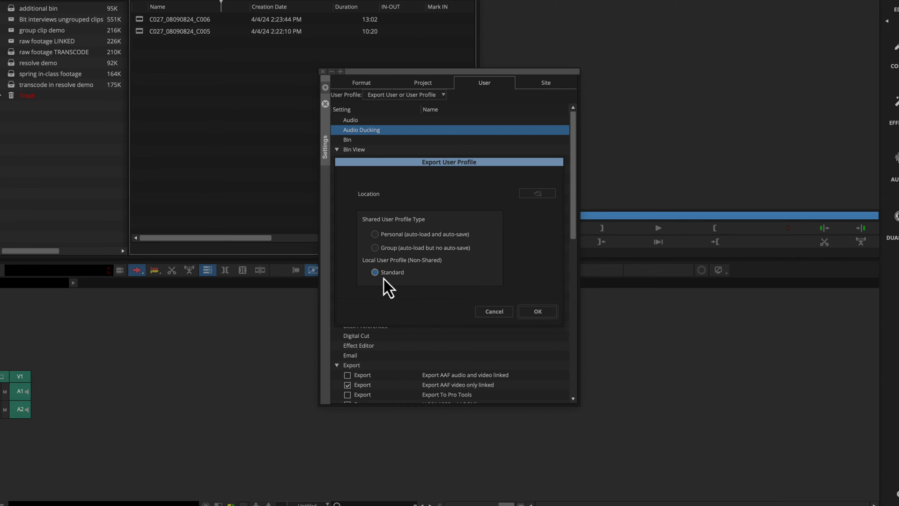
mouse_move(538, 208)
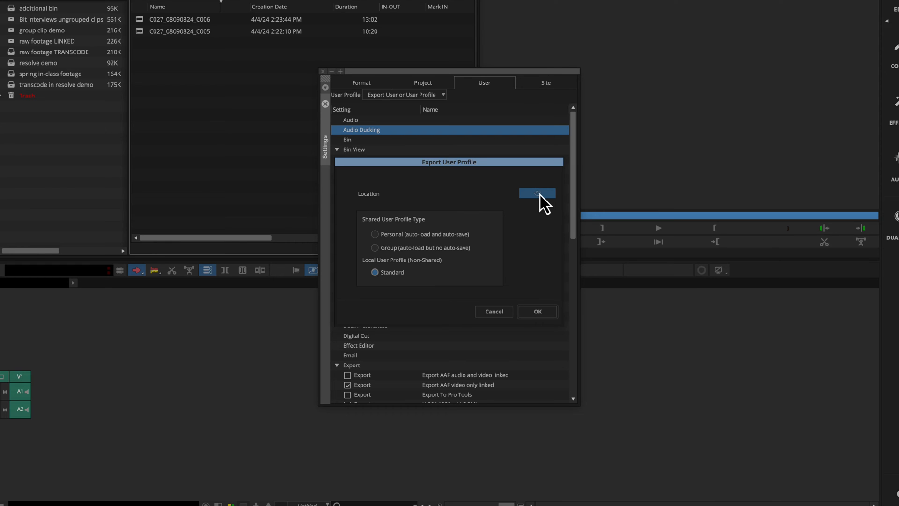
Step: Export the mark k 2023.8 profile to the Desktop, then reopen the profile list
left_click(536, 194)
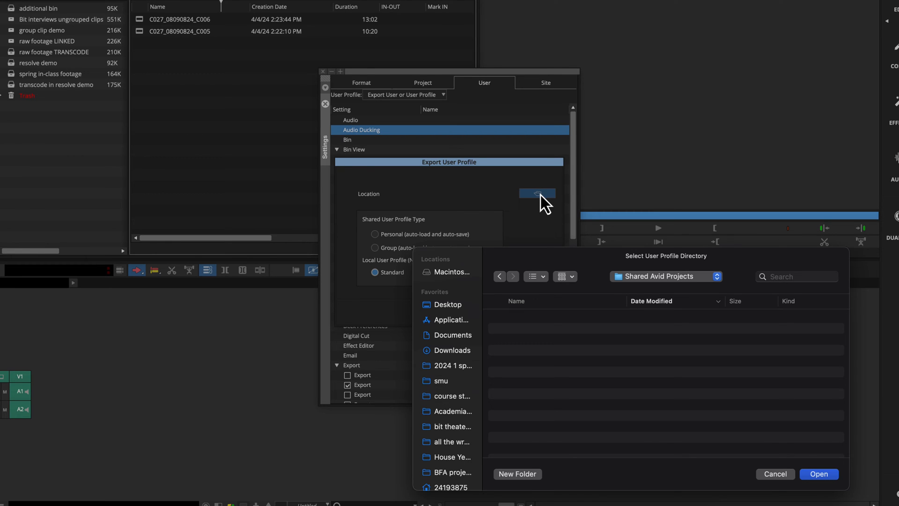
left_click(448, 304)
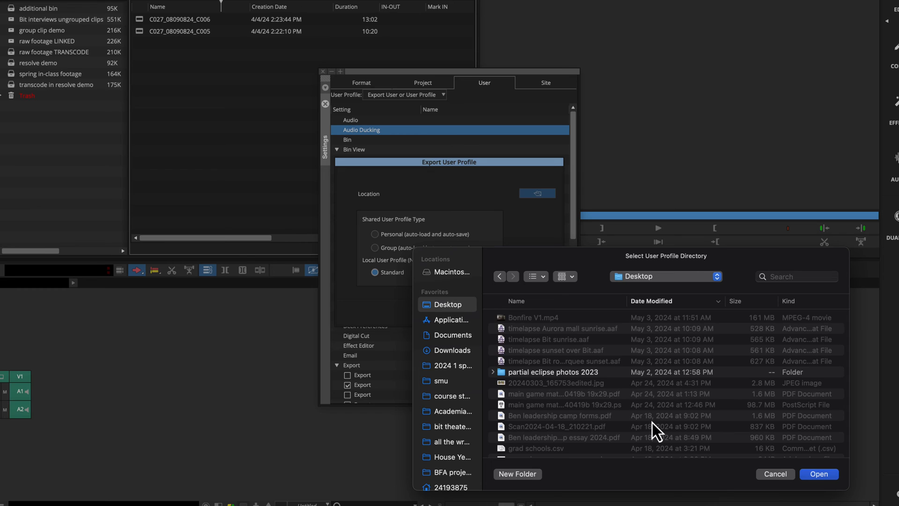
left_click(819, 474)
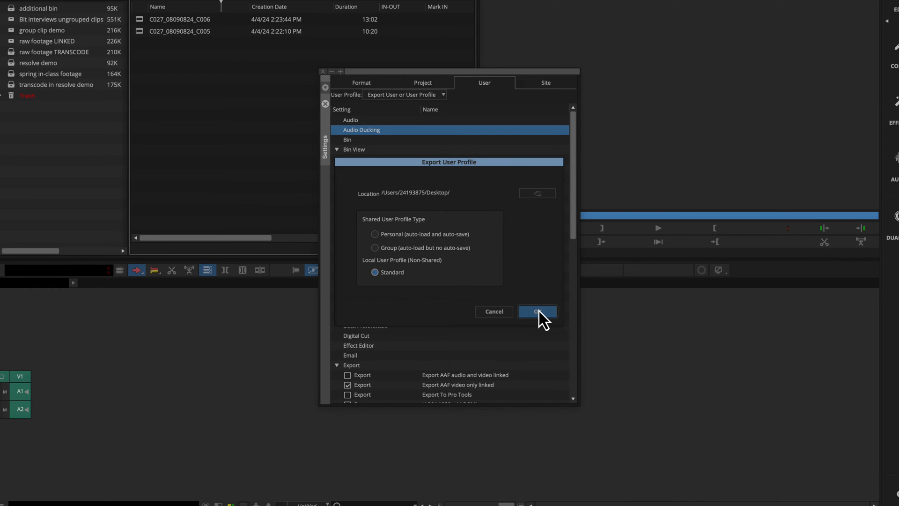
left_click(537, 311)
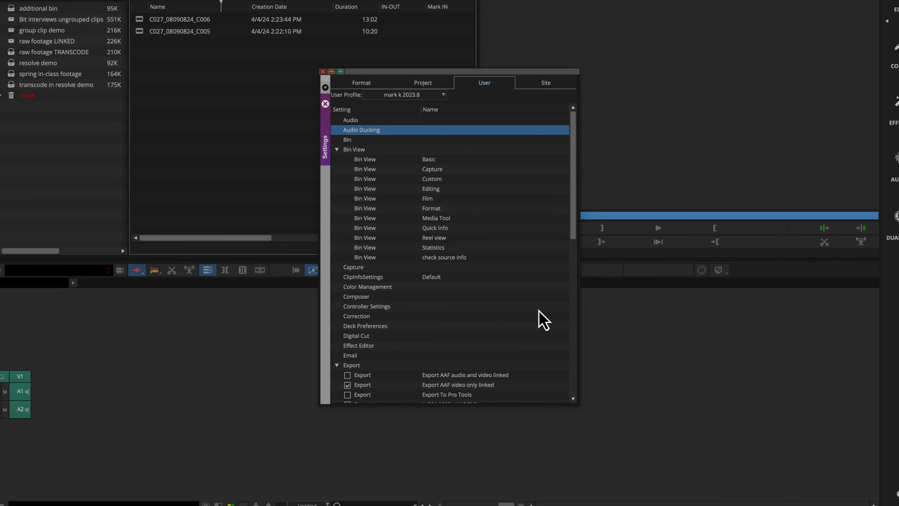
left_click(442, 95)
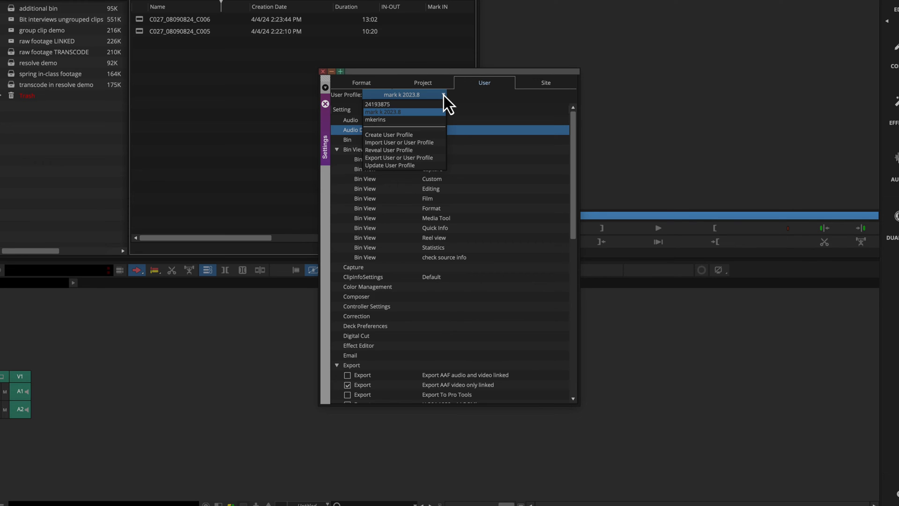
left_click(384, 112)
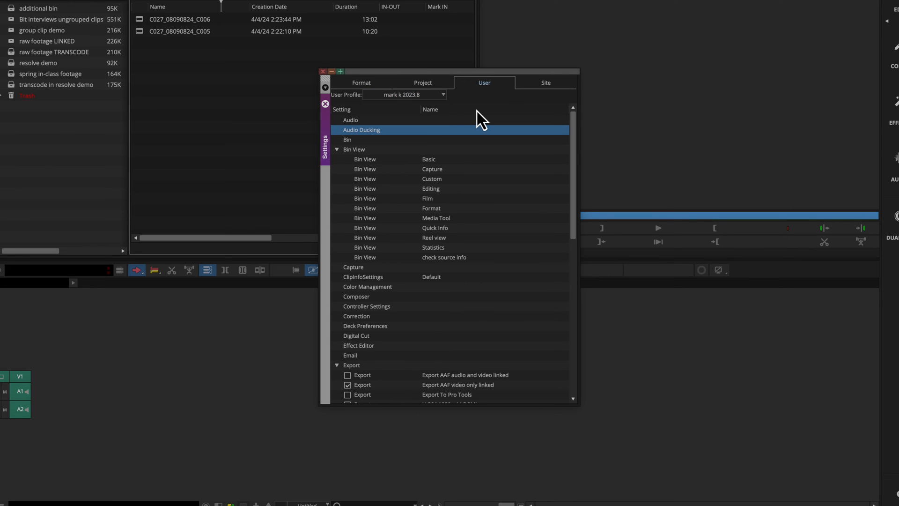
mouse_move(506, 174)
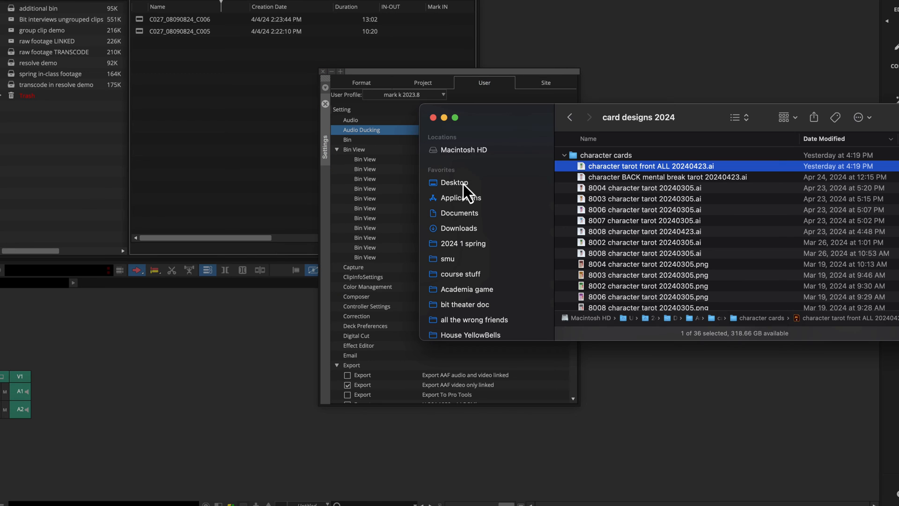
left_click(454, 183)
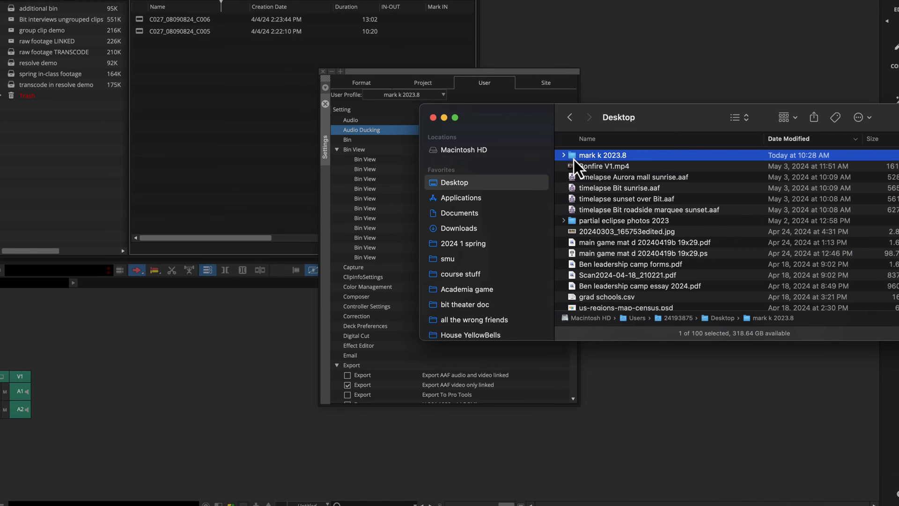
left_click(563, 155)
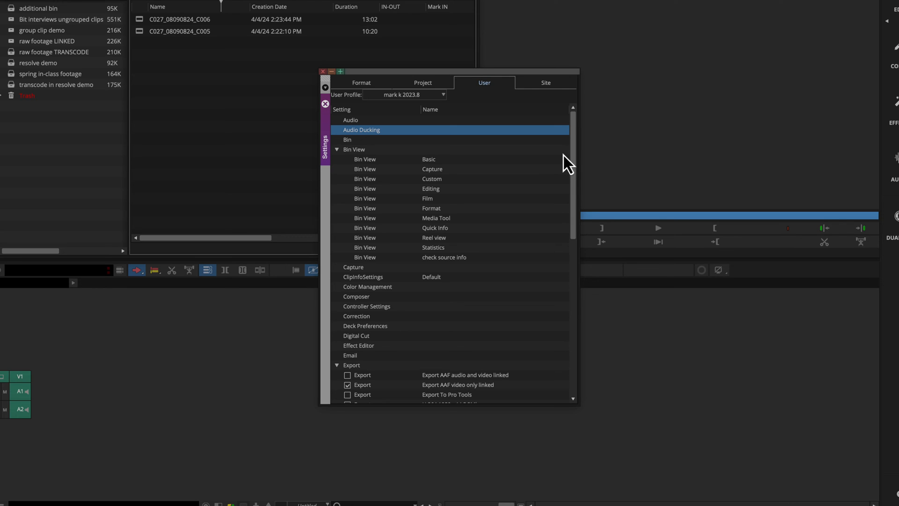
mouse_move(388, 69)
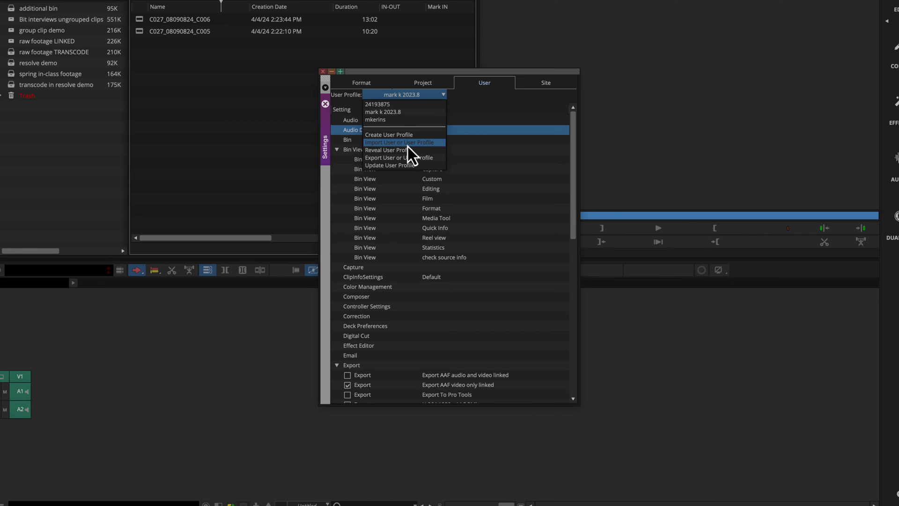
mouse_move(378, 137)
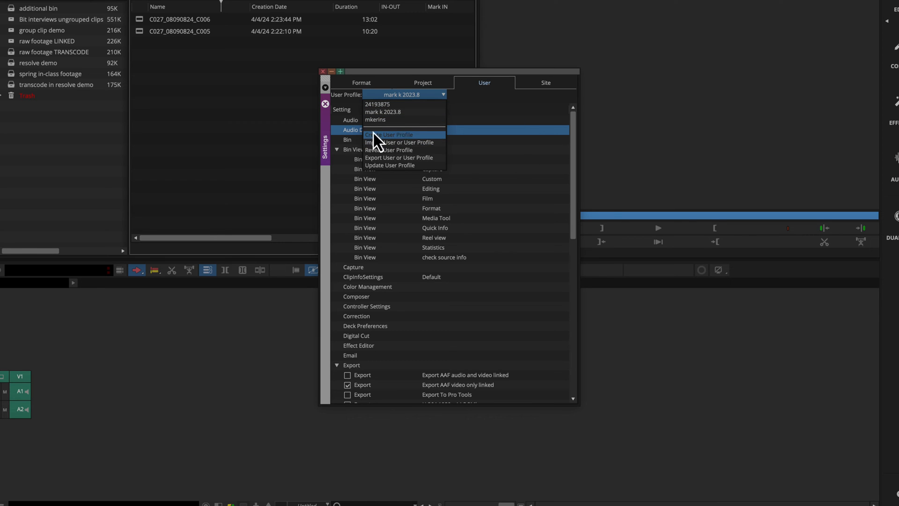
Step: Rename the Desktop profile folder to mark k 2023.9 and expand it to rename its settings file
left_click(388, 135)
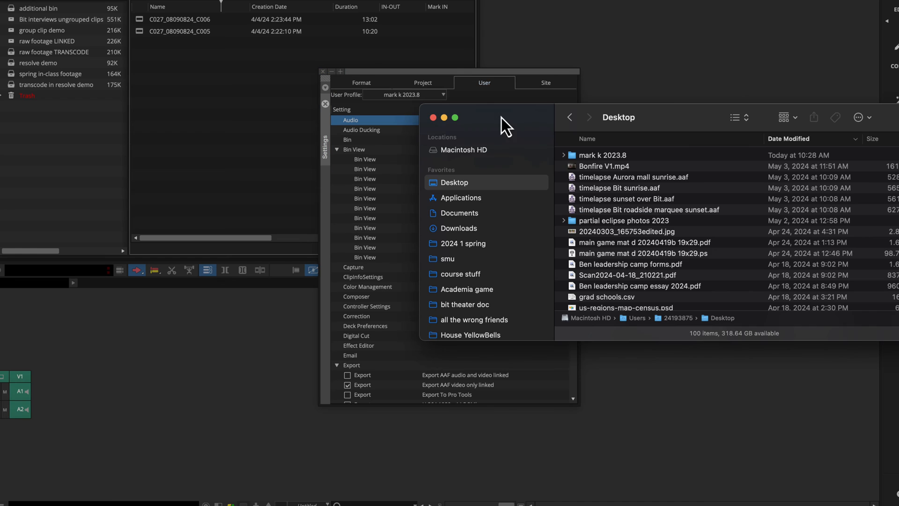
left_click(603, 155)
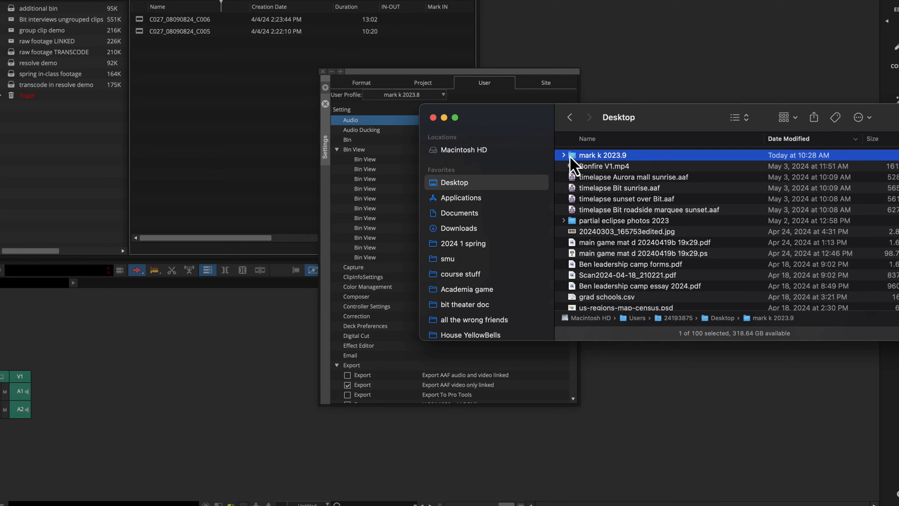
left_click(564, 155)
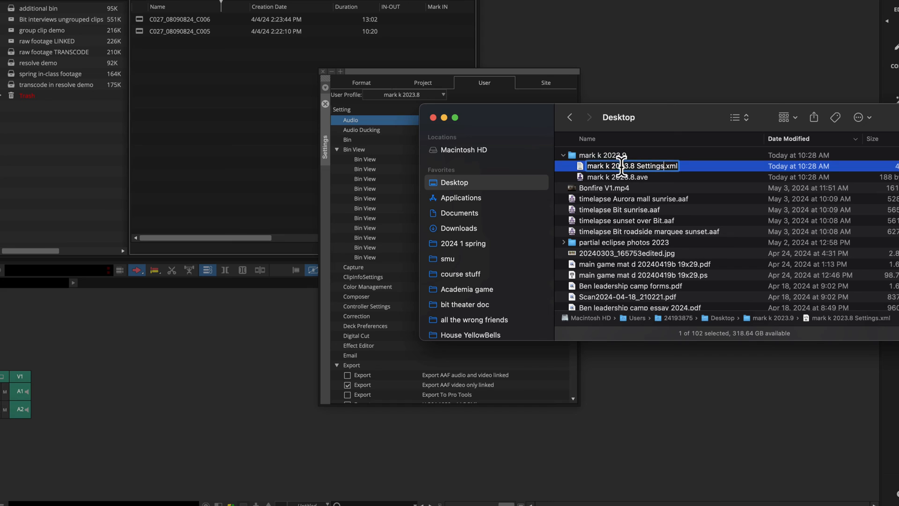
left_click(618, 177)
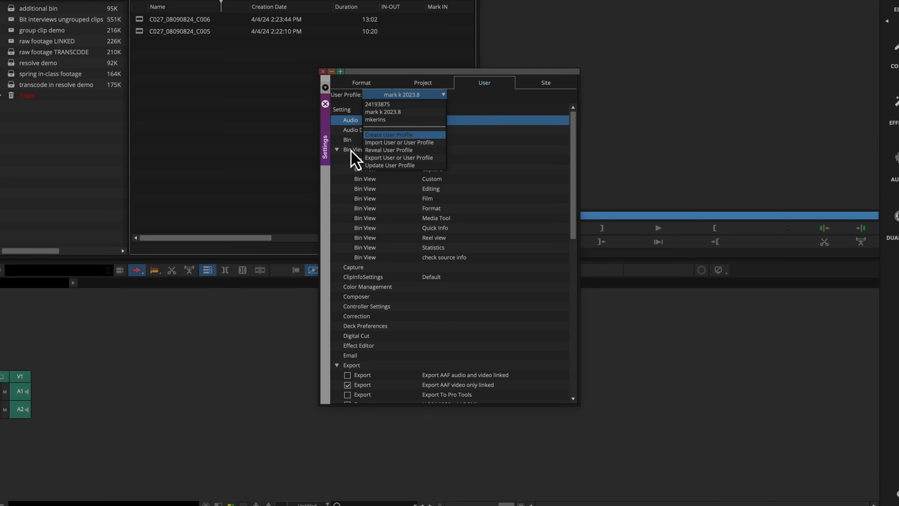
Step: Import the mark k 2023.9 folder from the Desktop as a user profile
left_click(388, 142)
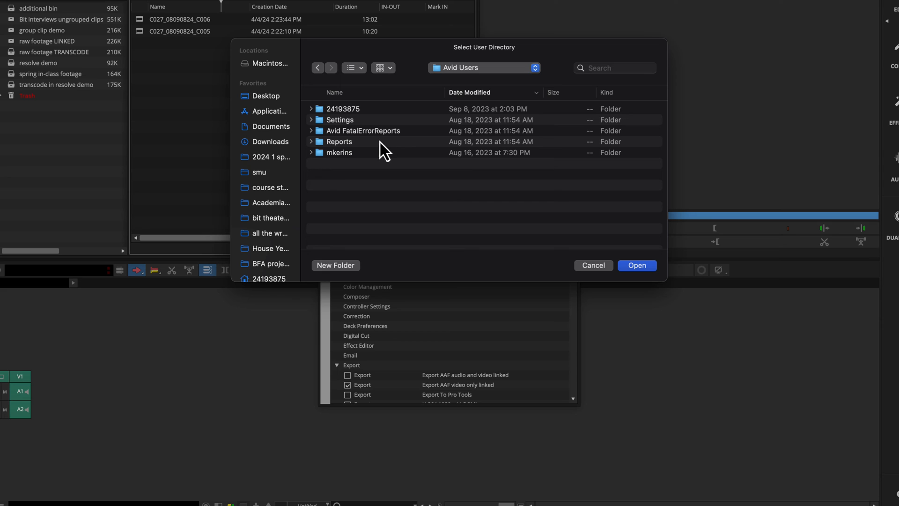
left_click(265, 95)
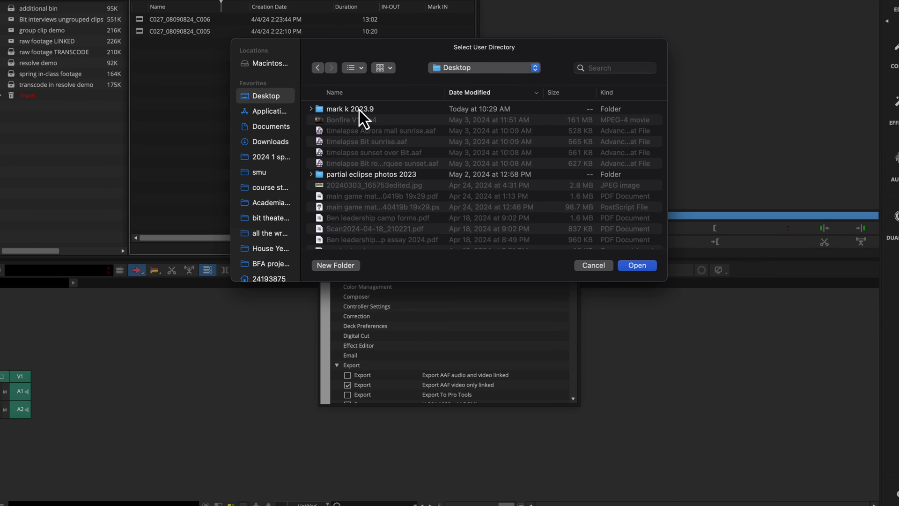
left_click(636, 265)
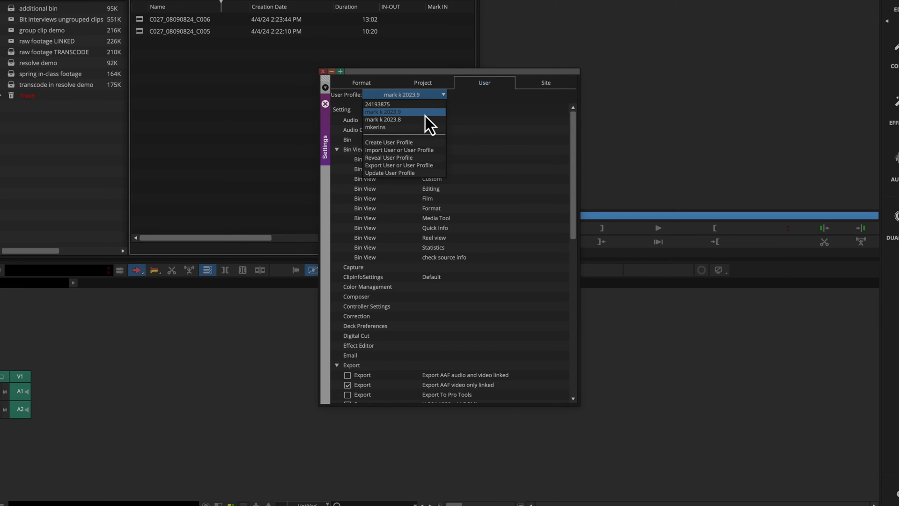
left_click(383, 112)
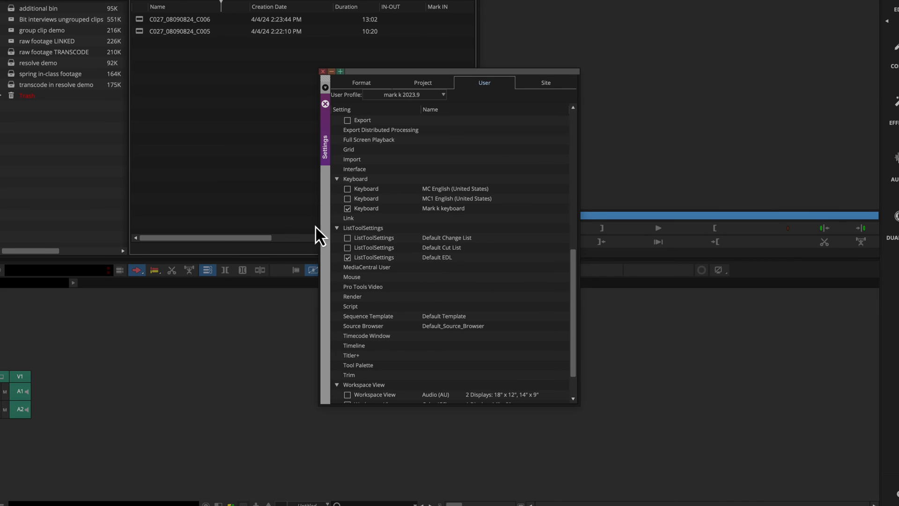
double_click(444, 208)
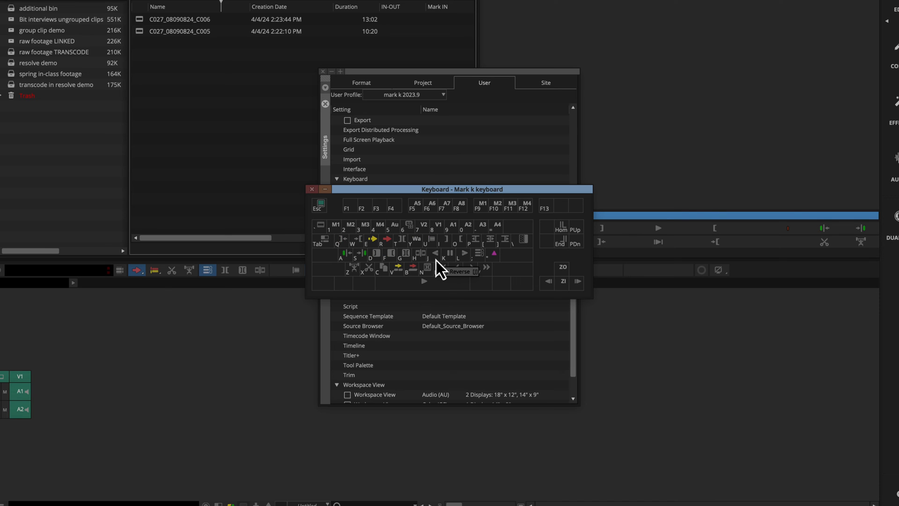
left_click(312, 189)
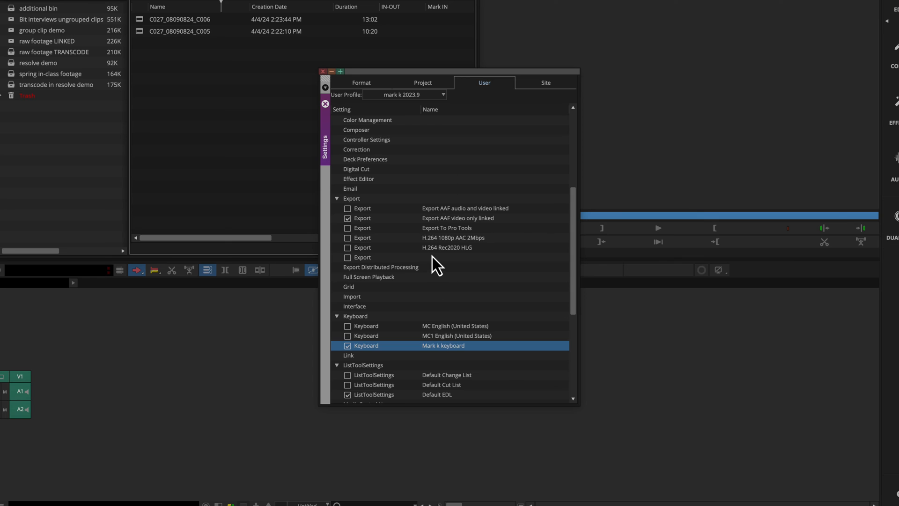
scroll("down", 3)
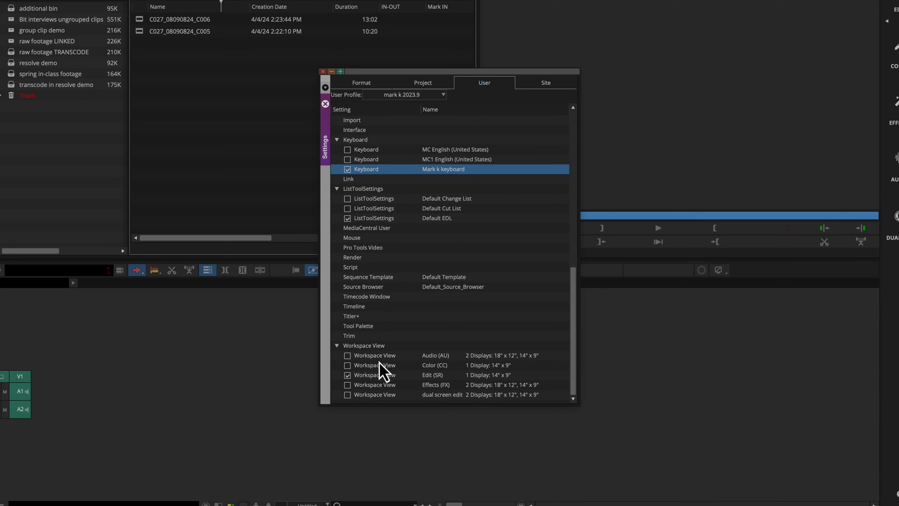
mouse_move(446, 292)
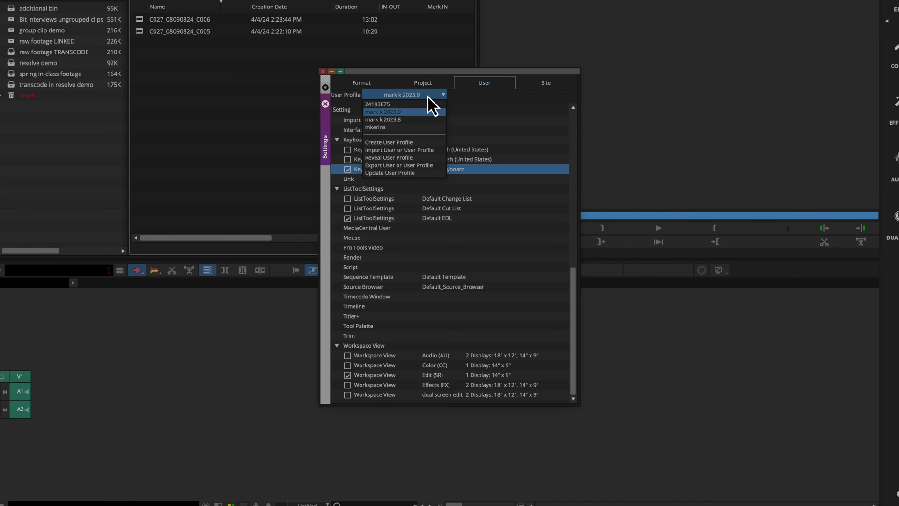
mouse_move(423, 165)
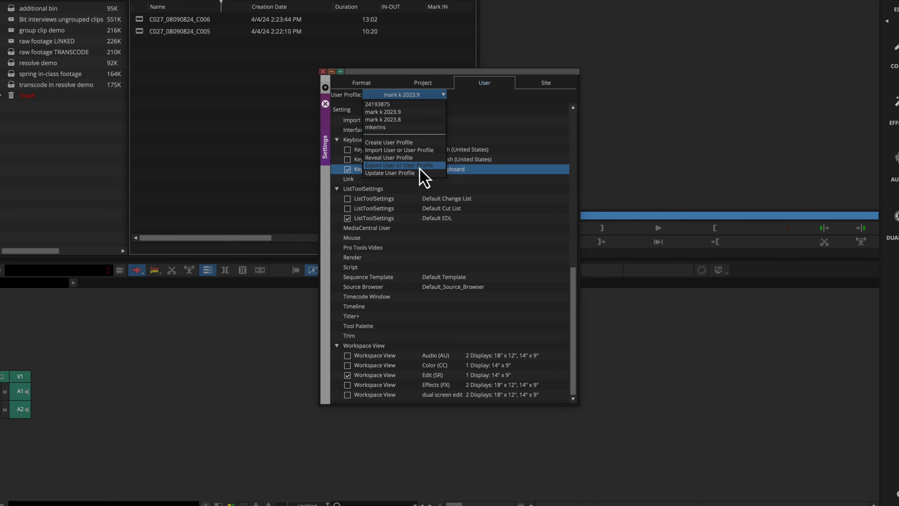
mouse_move(399, 159)
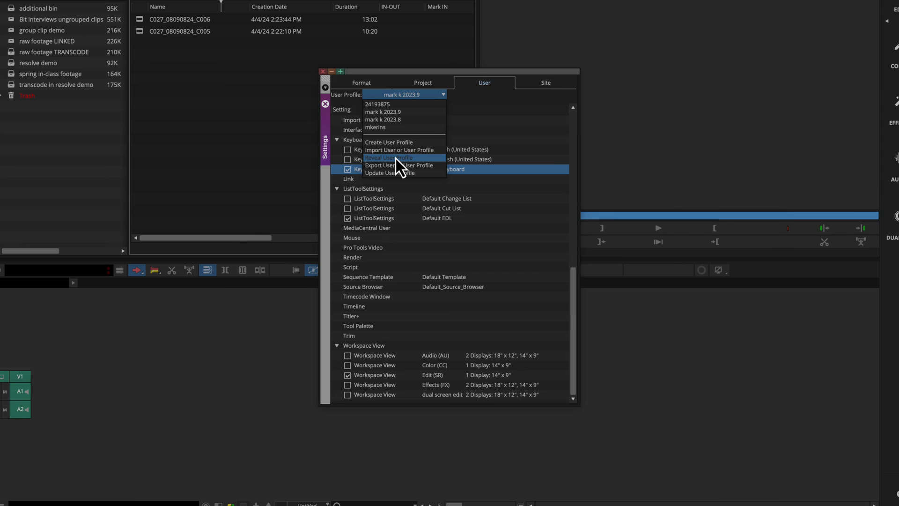
Step: Reveal the Avid Users folder and inspect the mark k 2023.8 settings and profile files
left_click(389, 158)
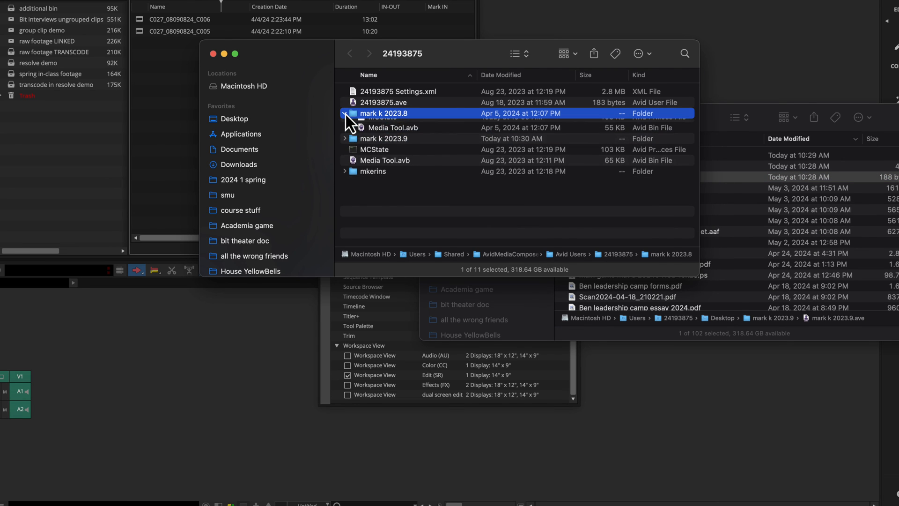
left_click(344, 113)
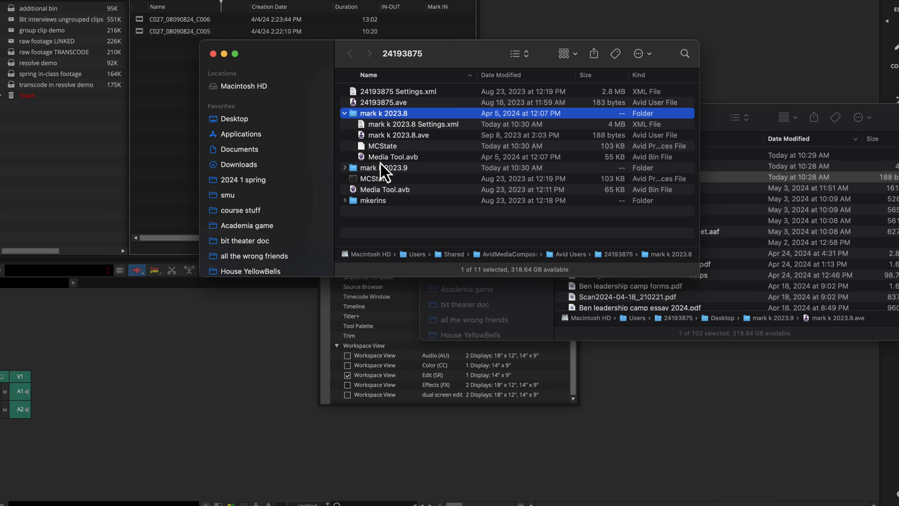
left_click(413, 124)
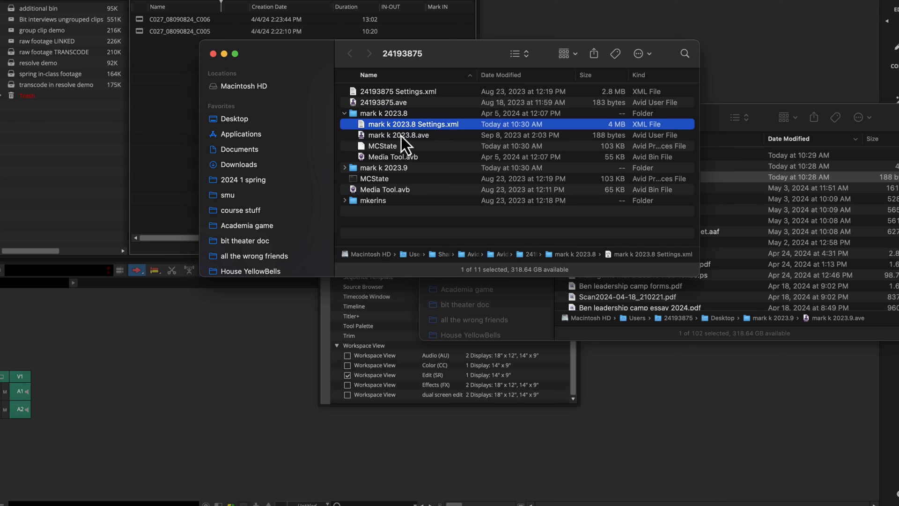
left_click(398, 135)
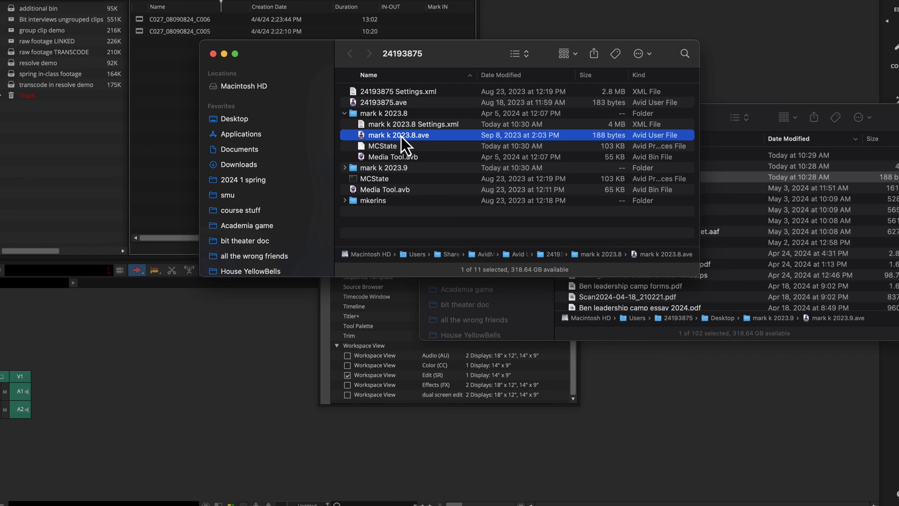
mouse_move(347, 123)
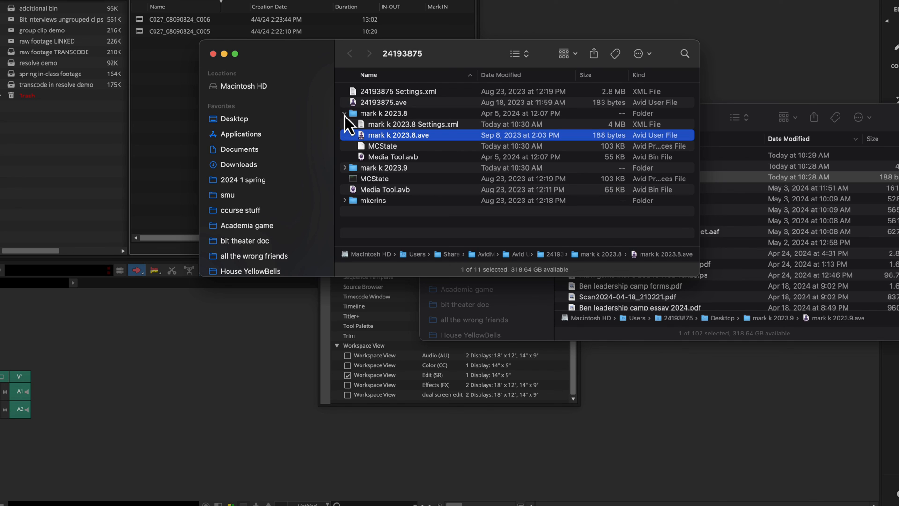
left_click(344, 113)
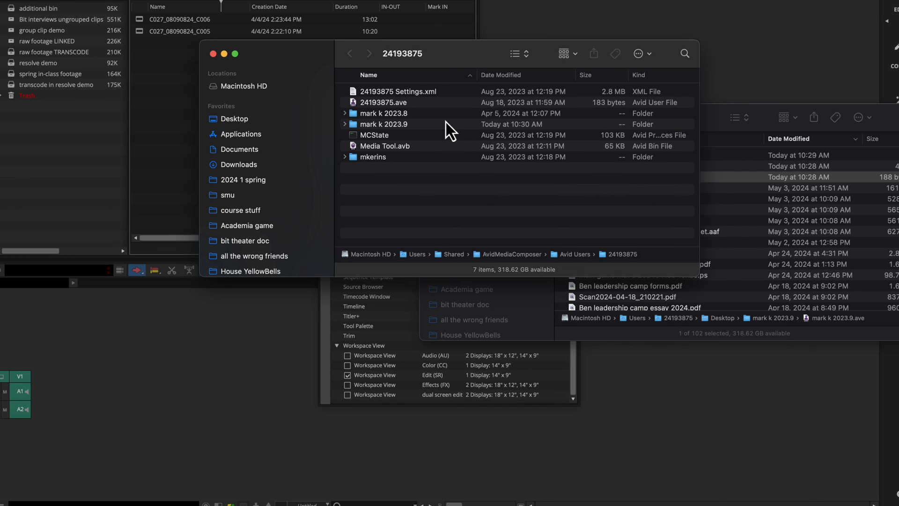
mouse_move(406, 172)
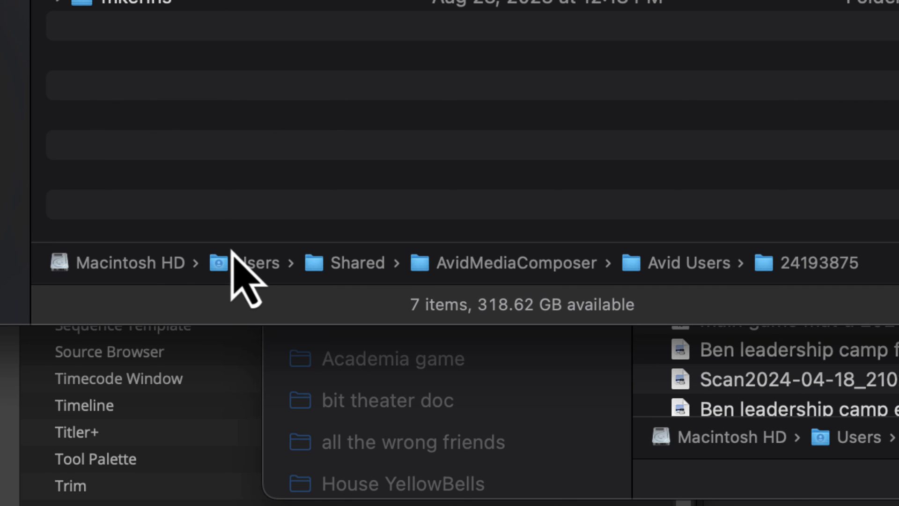
mouse_move(504, 292)
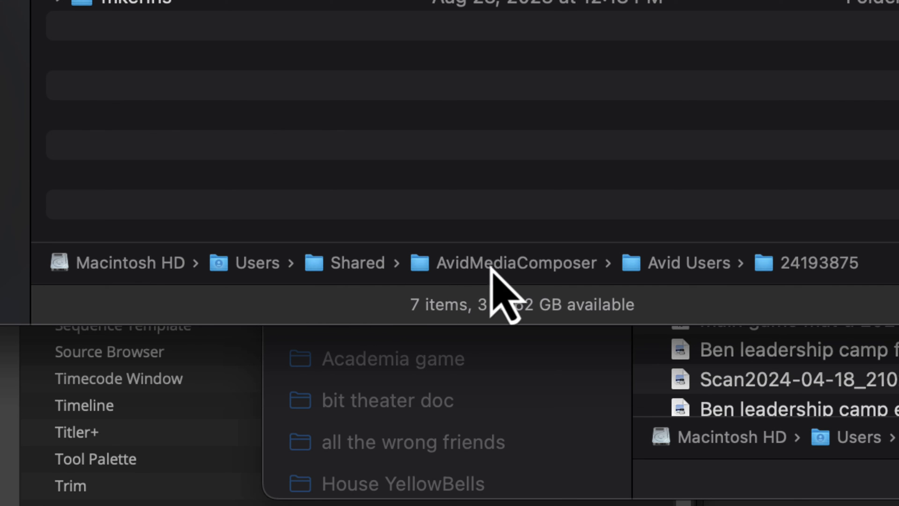
mouse_move(877, 280)
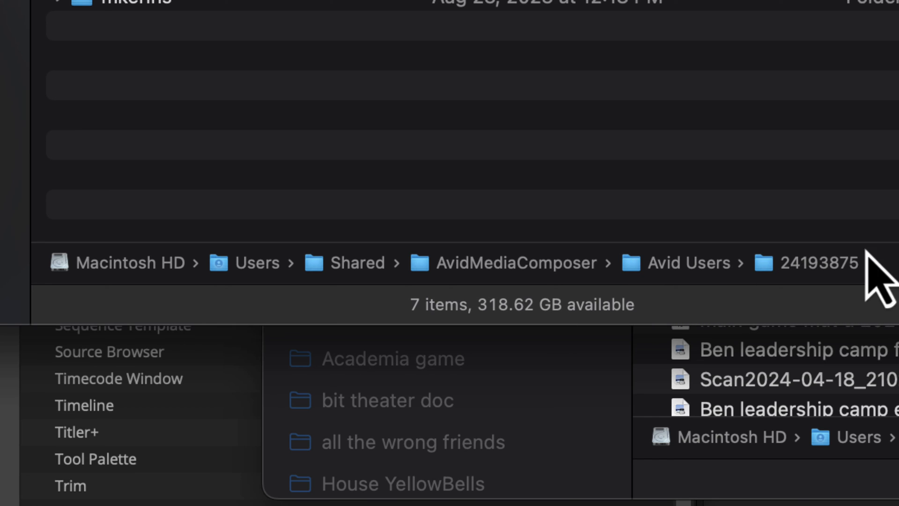